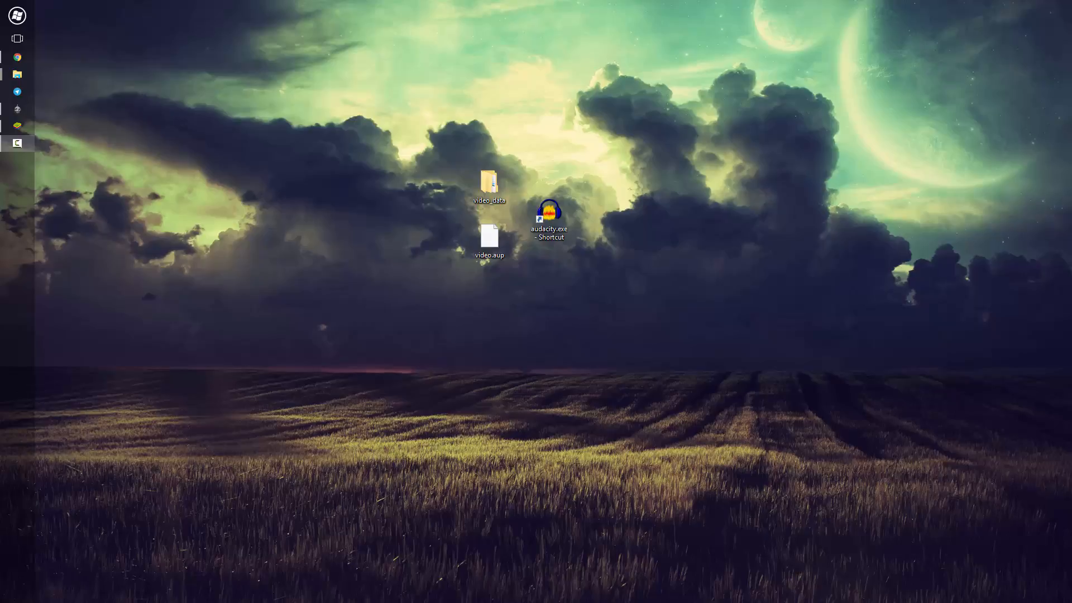
pyautogui.moveTo(422, 264)
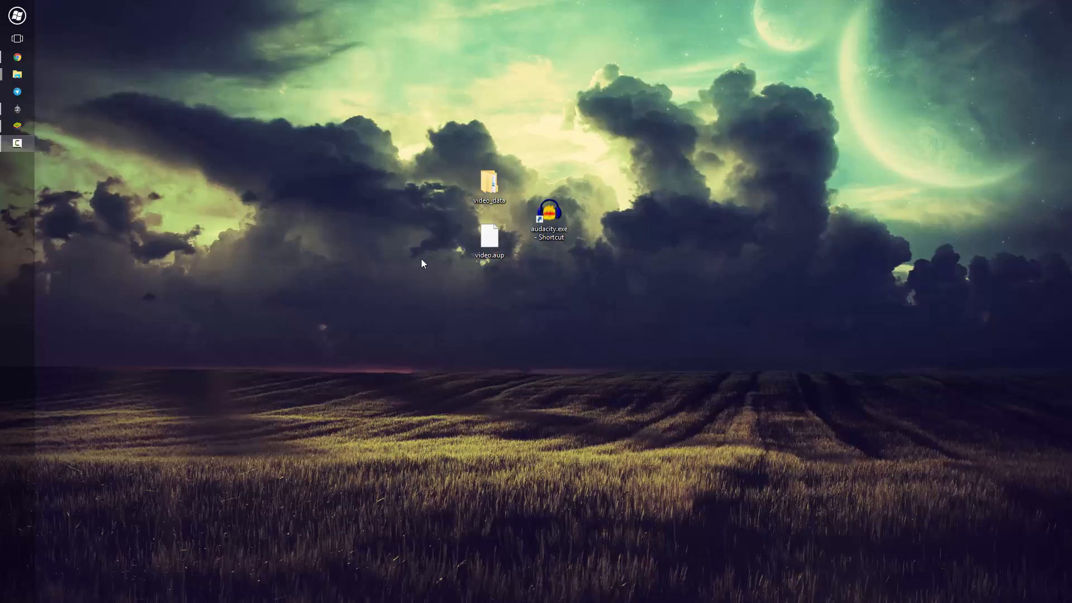
# Launch Audacity from the audacity.exe desktop shortcut
pyautogui.doubleClick(547, 205)
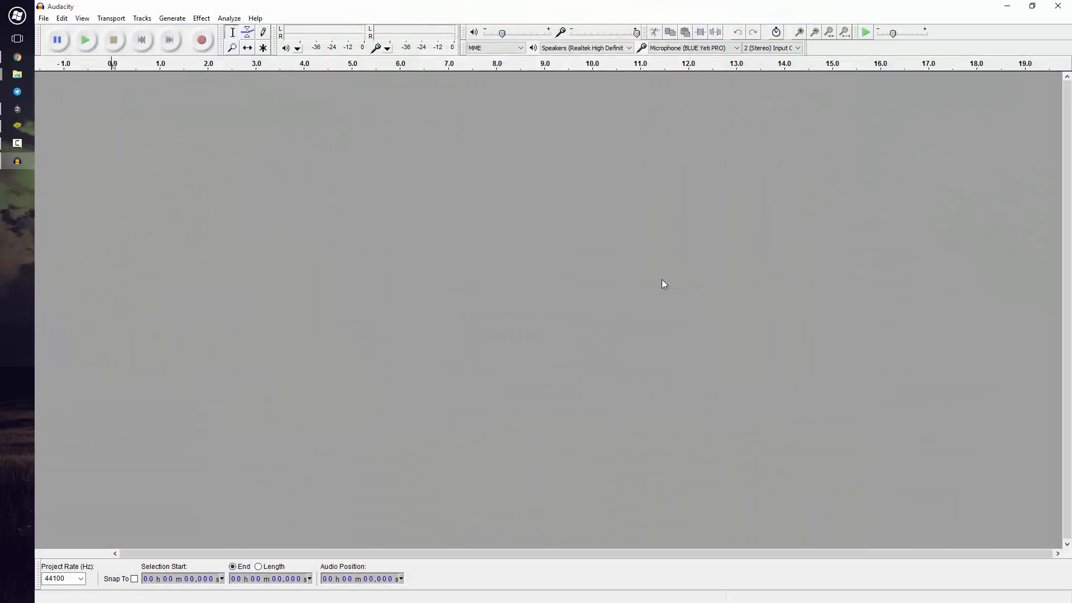
pyautogui.moveTo(730, 97)
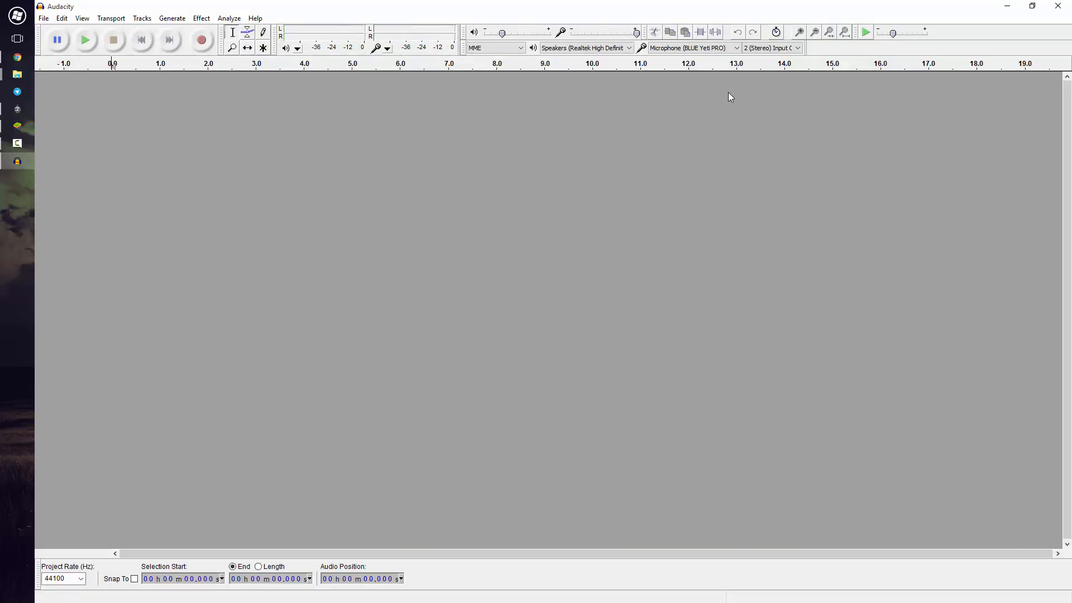
pyautogui.moveTo(259, 125)
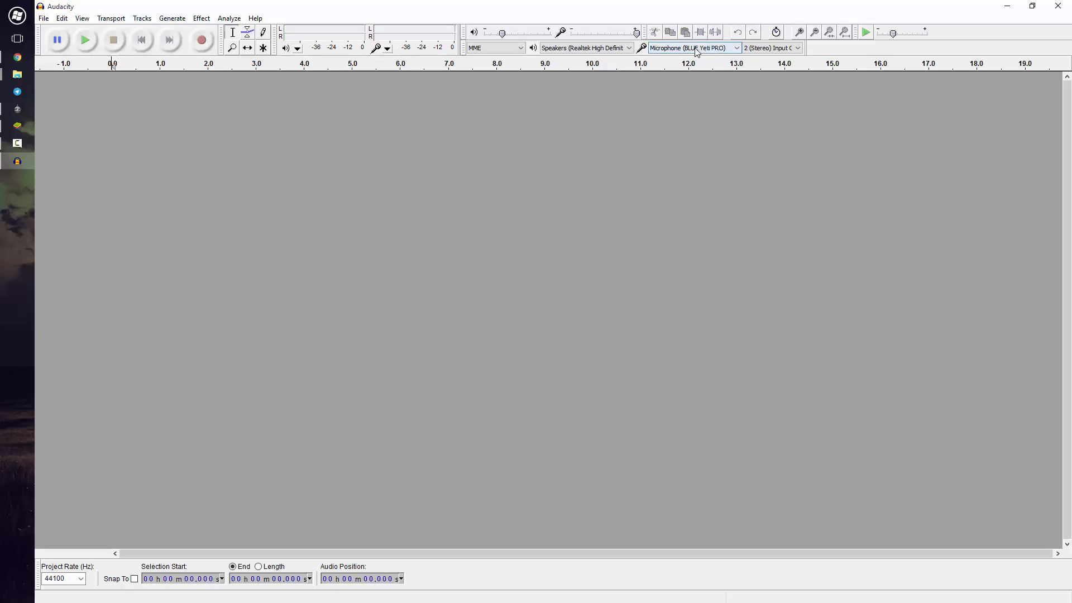
# Capture a few seconds of microphone test audio, then stop recording
pyautogui.click(202, 40)
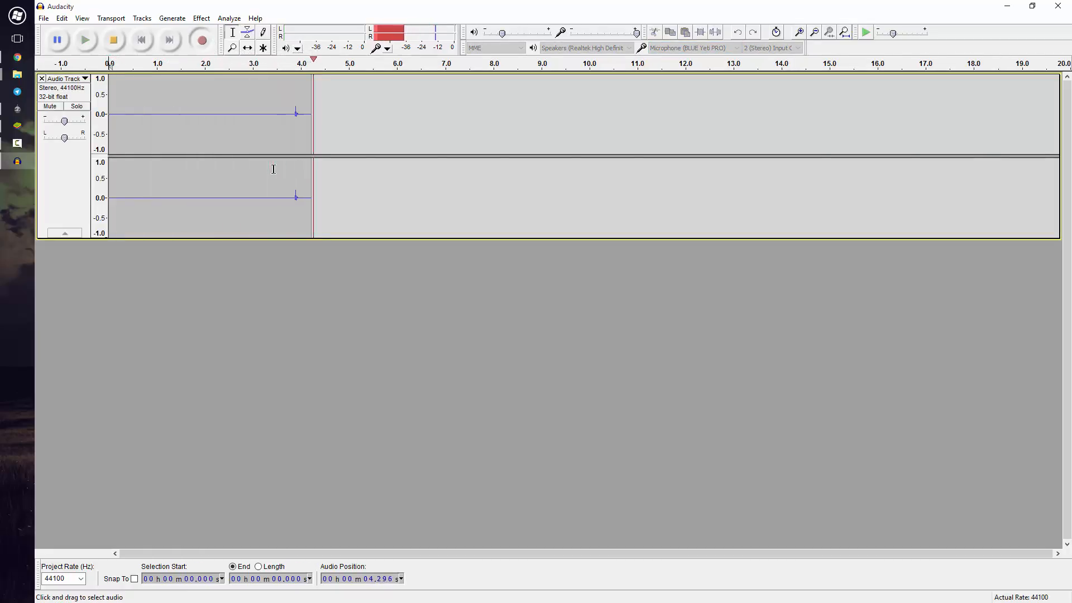
pyautogui.click(113, 40)
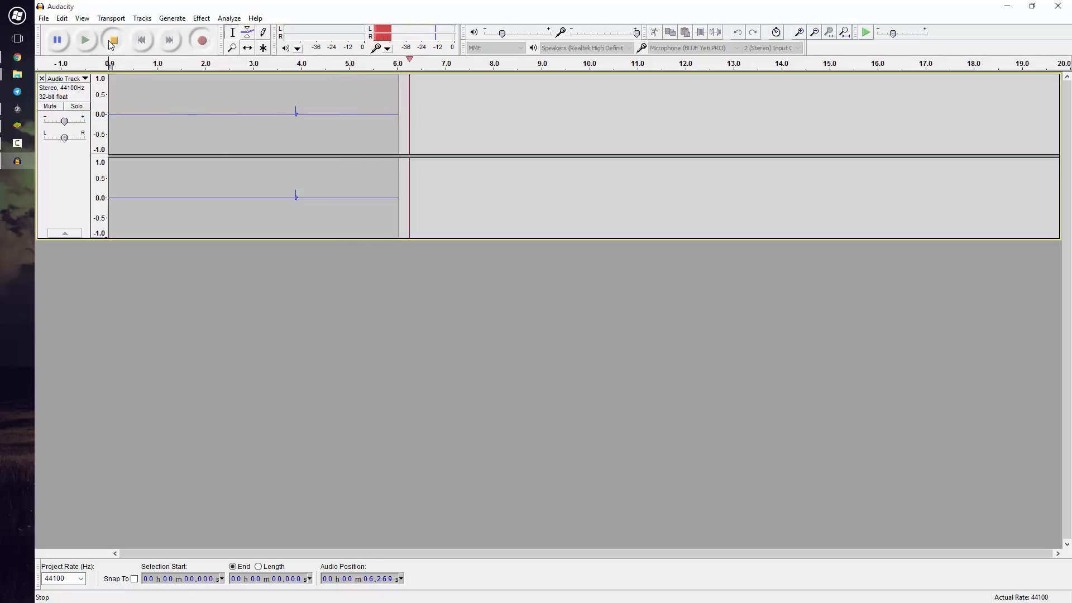
pyautogui.click(85, 39)
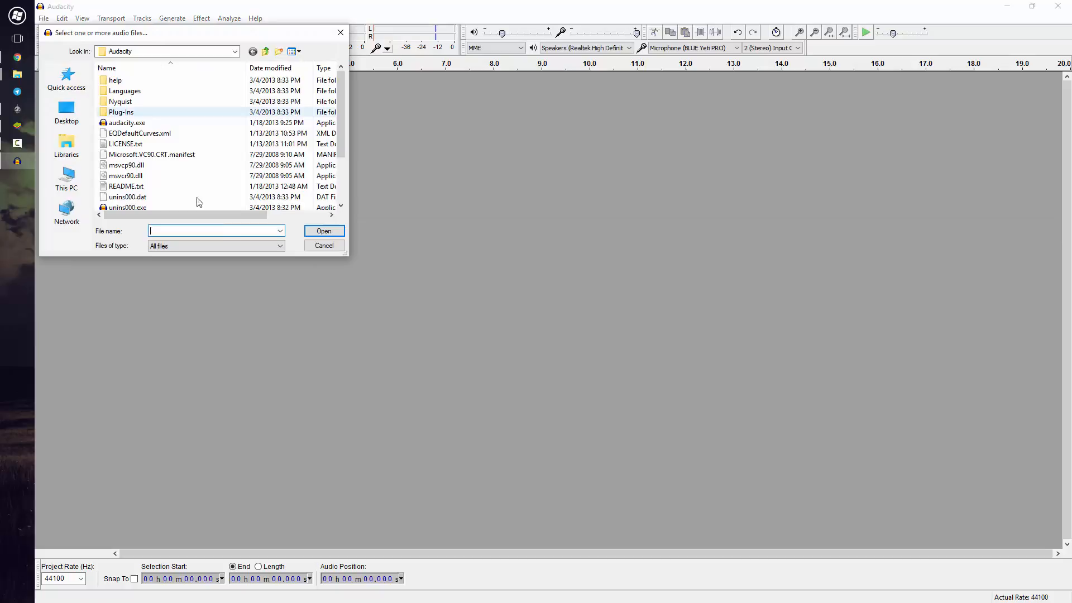
# Browse to the Desktop for the video.aup project
pyautogui.click(43, 17)
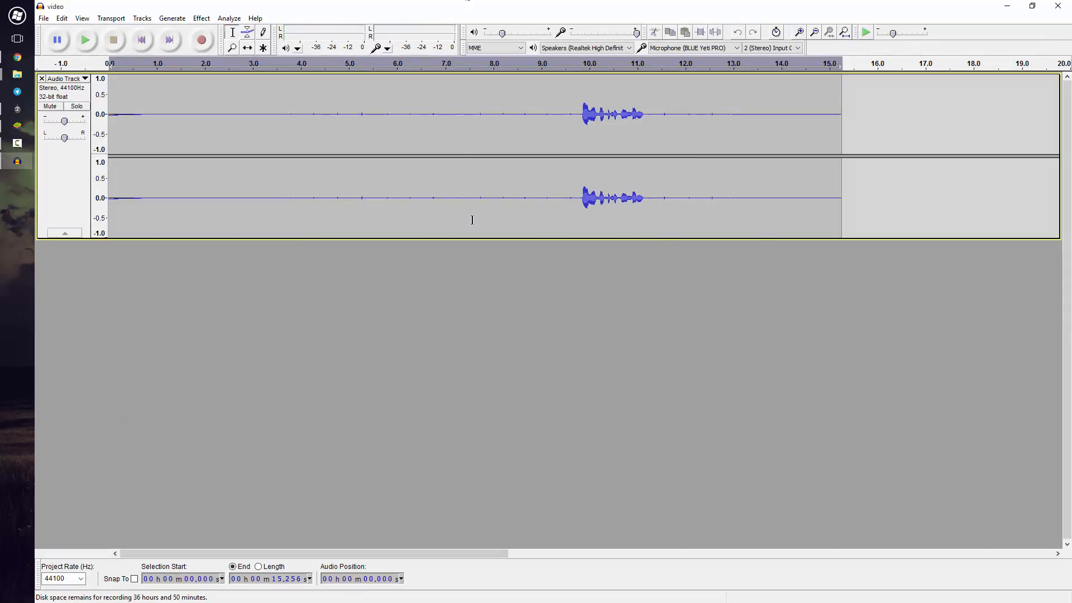
pyautogui.moveTo(789, 146)
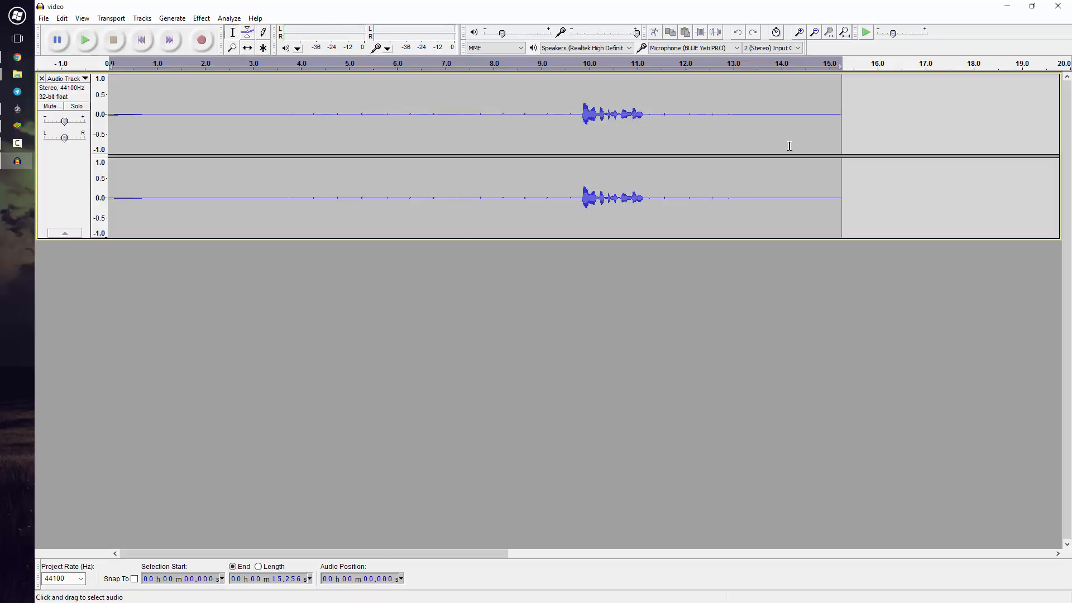
pyautogui.click(222, 114)
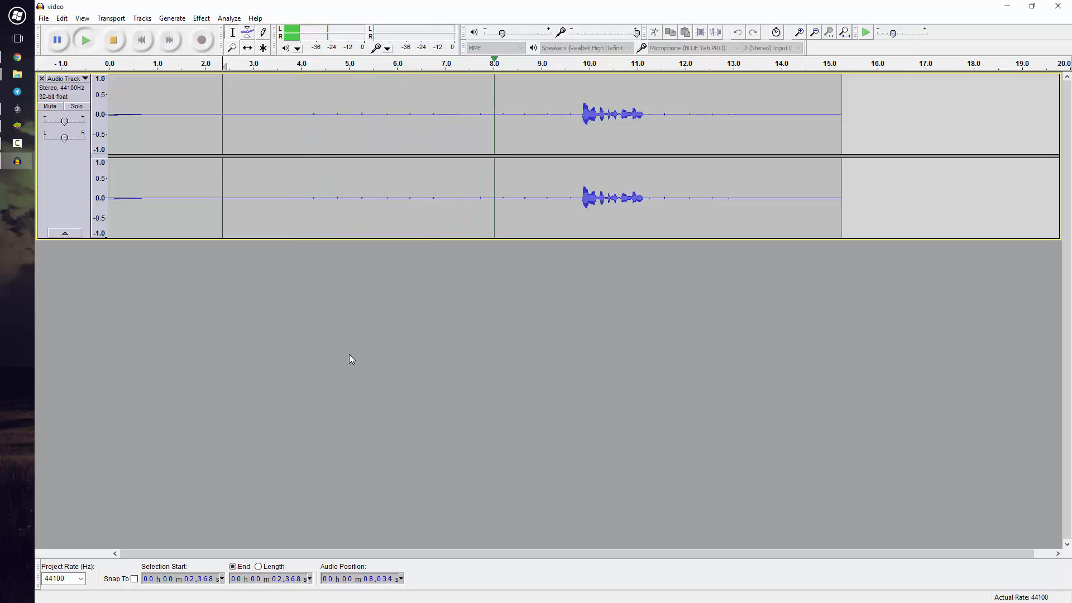
pyautogui.click(85, 40)
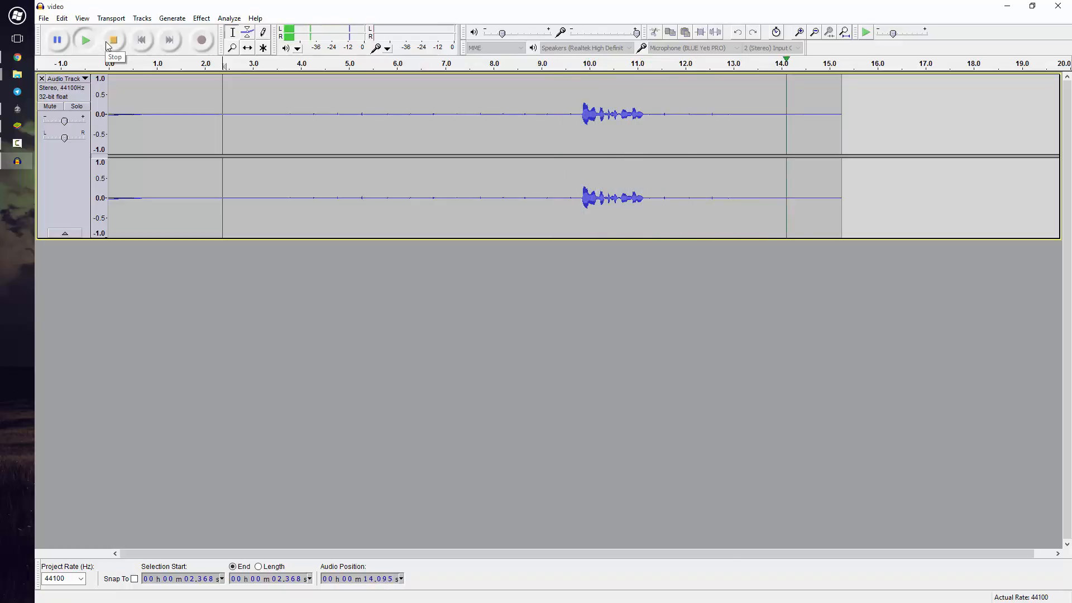
pyautogui.click(113, 40)
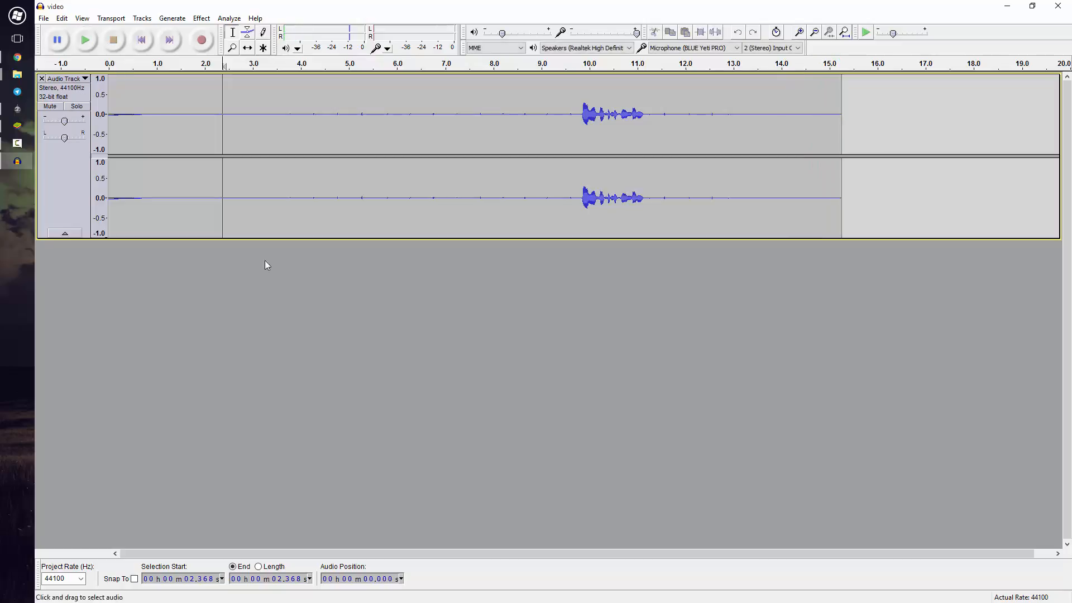
pyautogui.moveTo(353, 335)
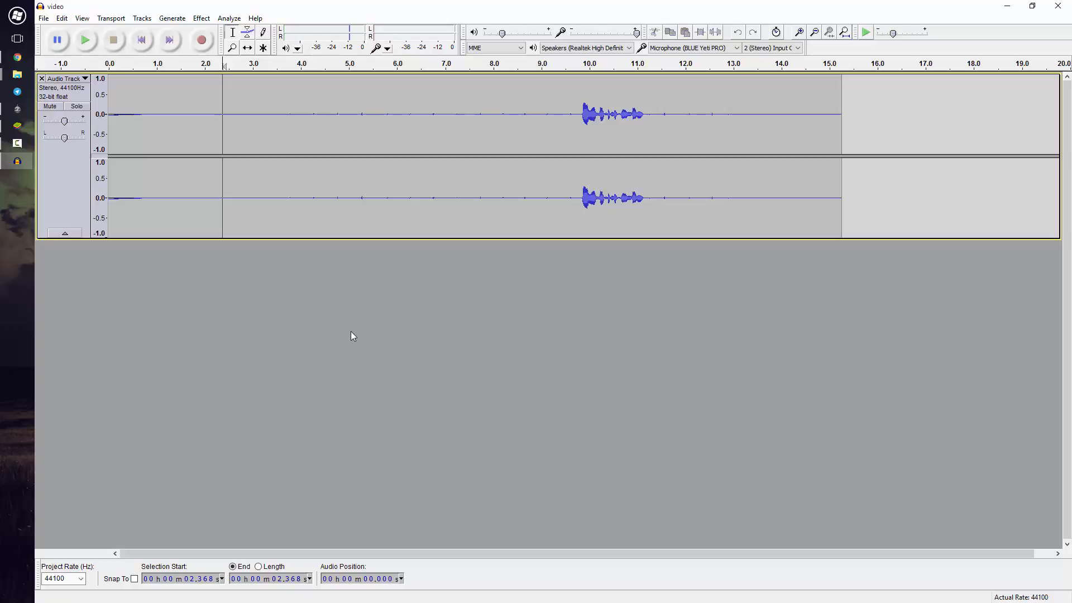
pyautogui.moveTo(145, 199)
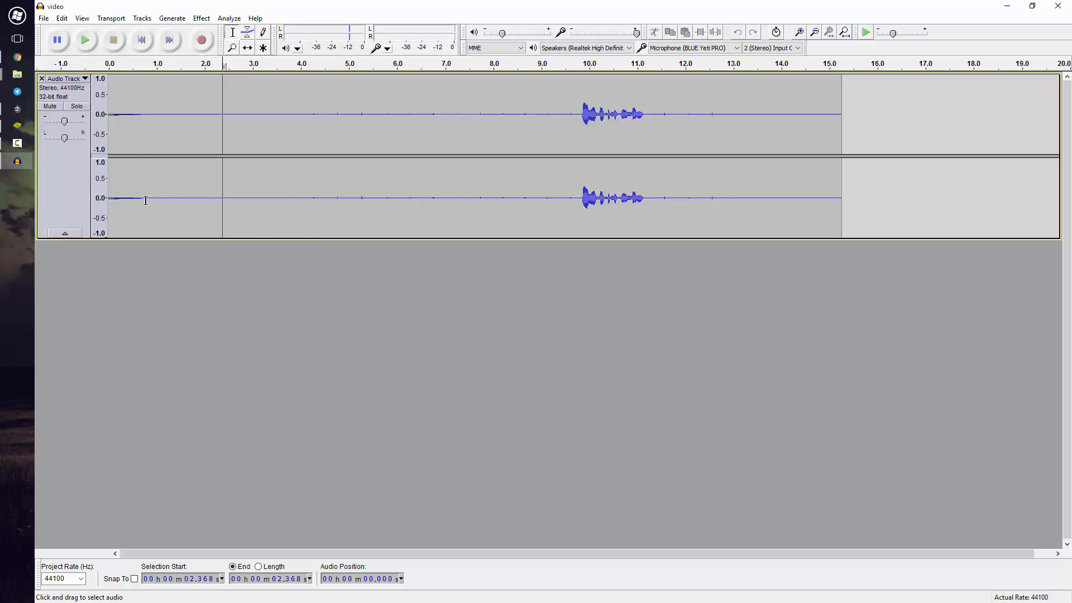
# Select the whole 0–15.26 s waveform, after briefly browsing the Noise Removal effect
pyautogui.click(203, 198)
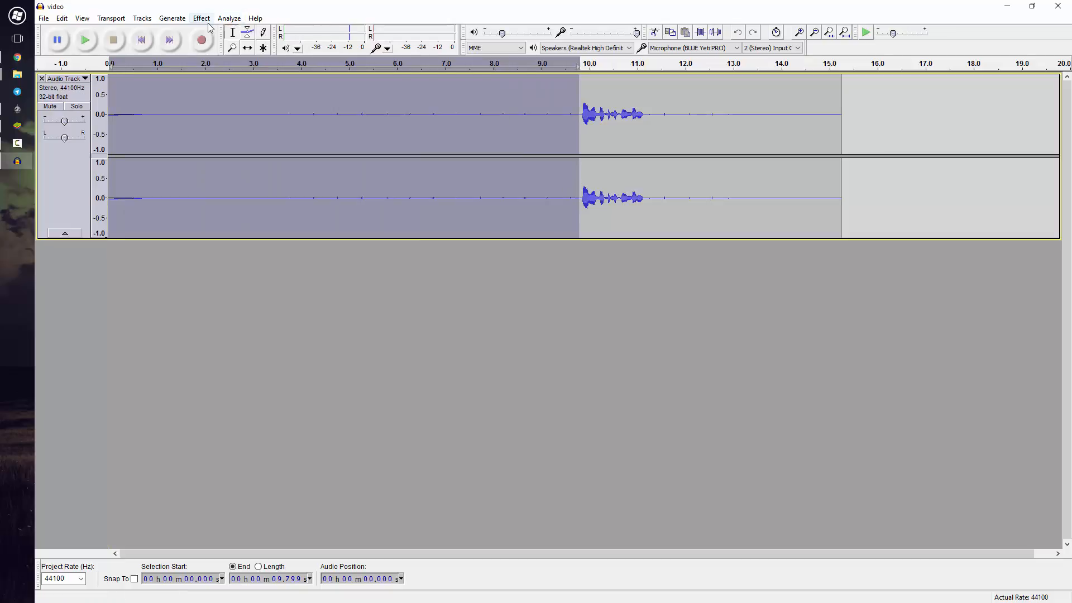
pyautogui.click(201, 18)
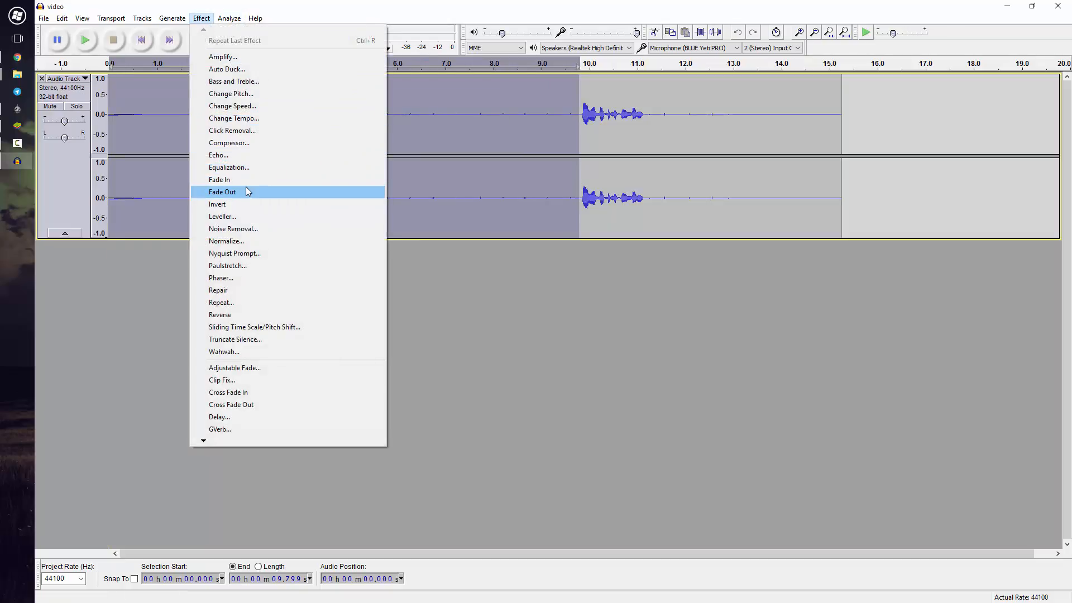
pyautogui.click(233, 228)
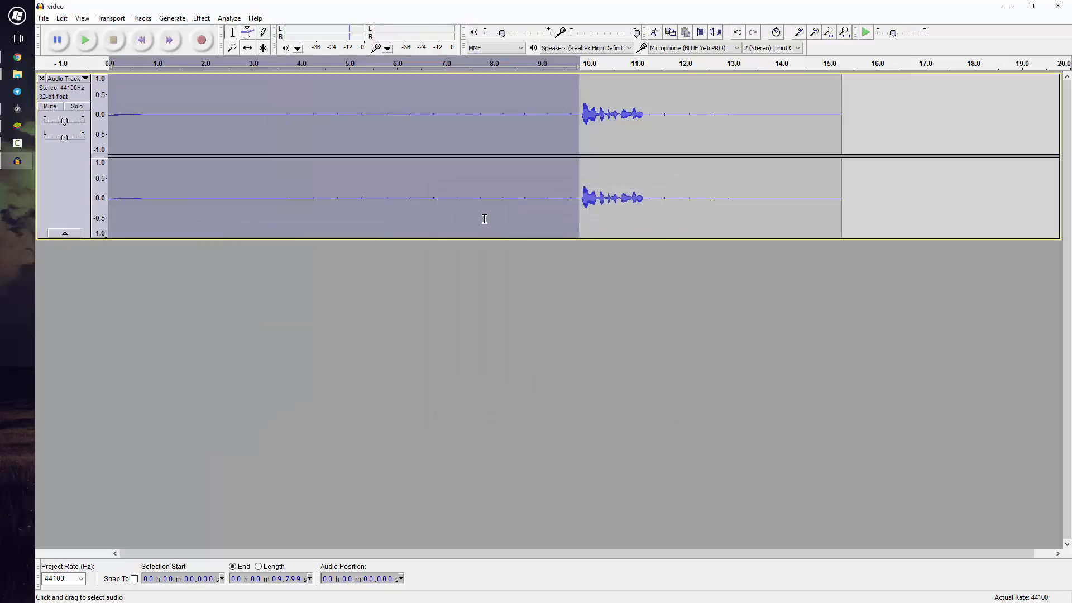
pyautogui.click(484, 114)
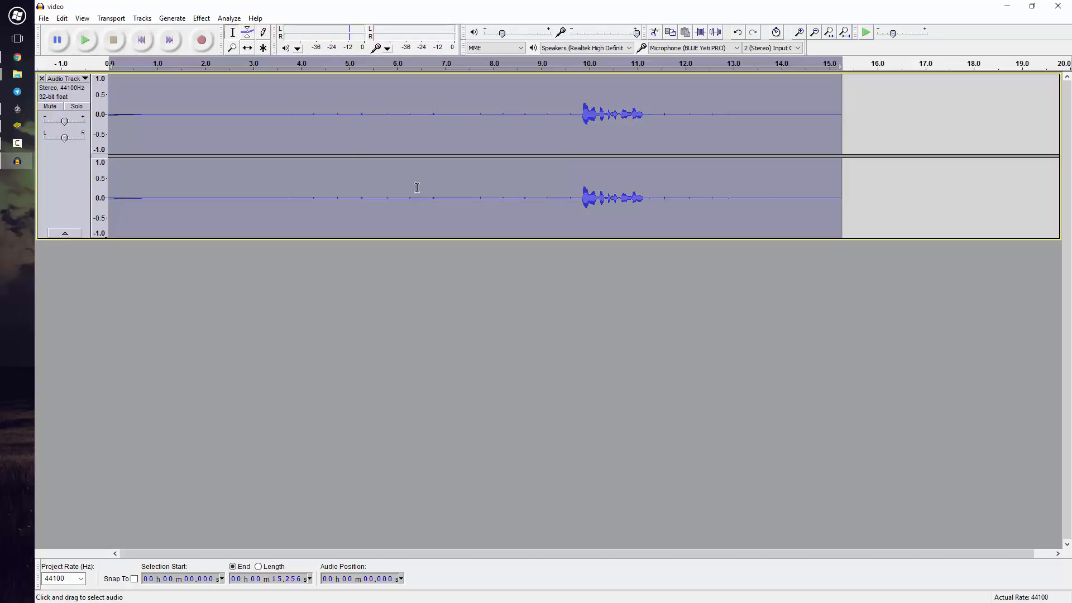
# Apply Noise Removal to the whole clip, then play the cleaned audio and stop
pyautogui.click(201, 18)
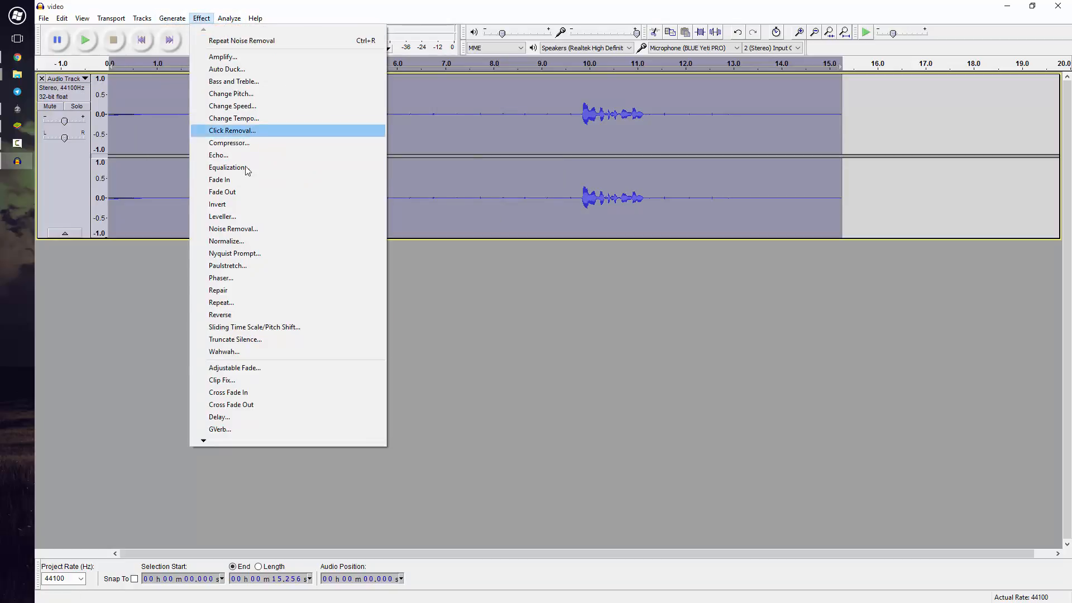
pyautogui.click(234, 229)
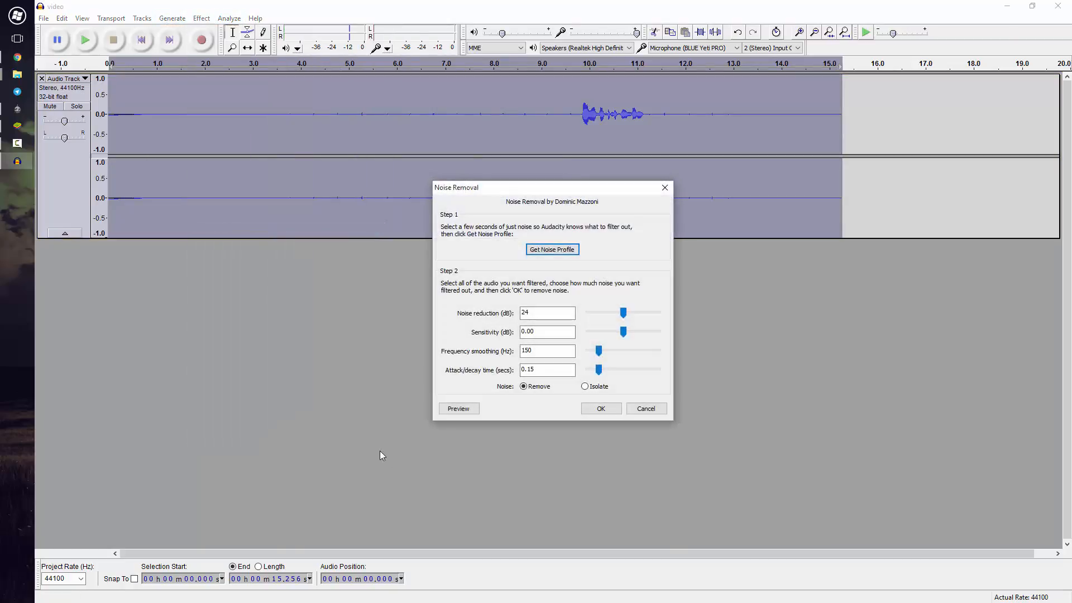
pyautogui.click(600, 408)
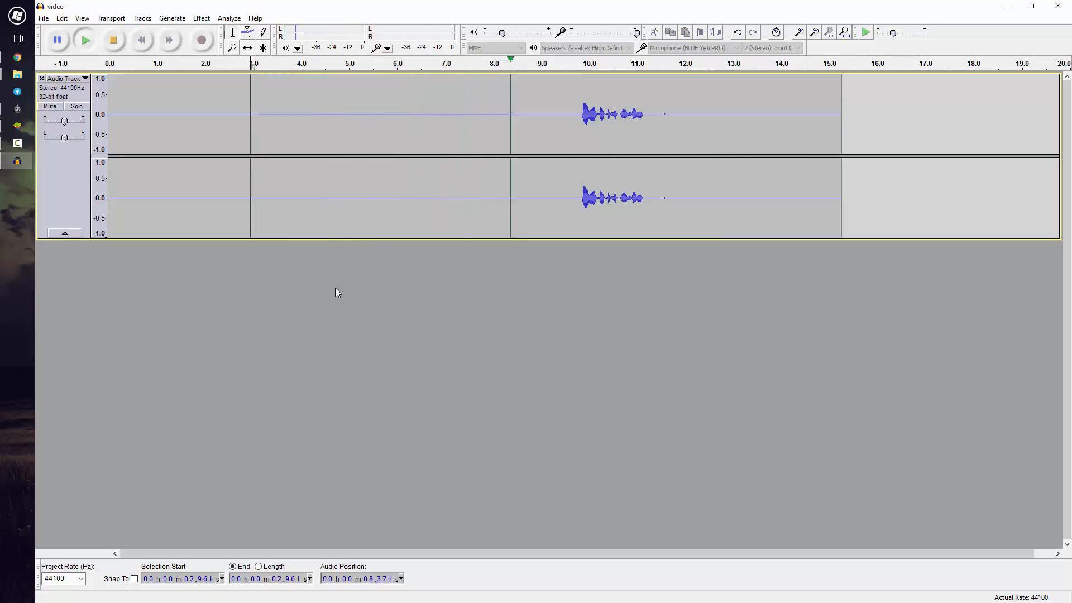
pyautogui.click(85, 39)
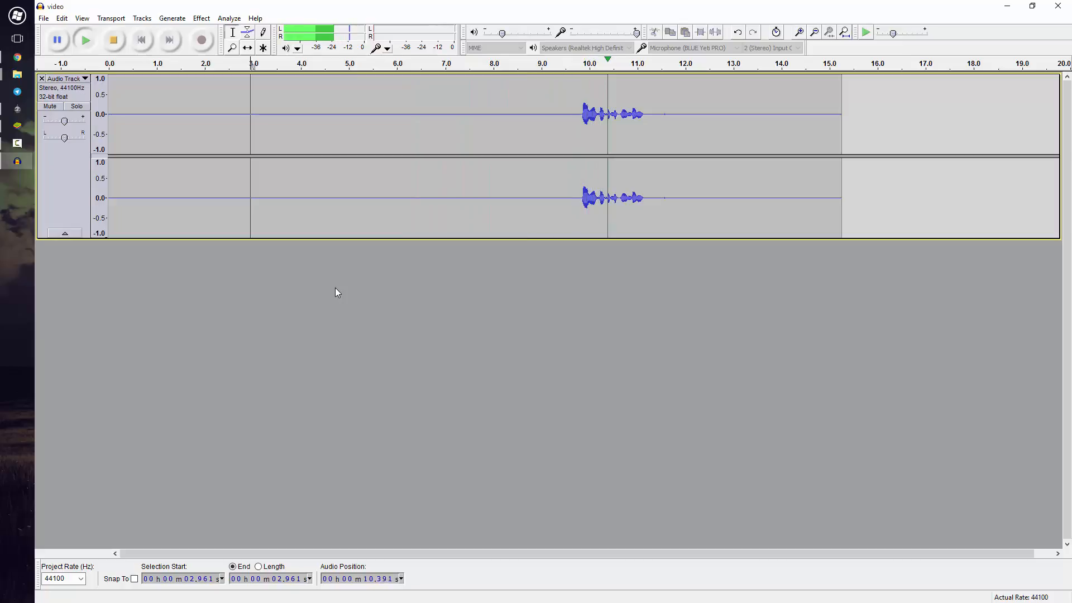
pyautogui.click(112, 39)
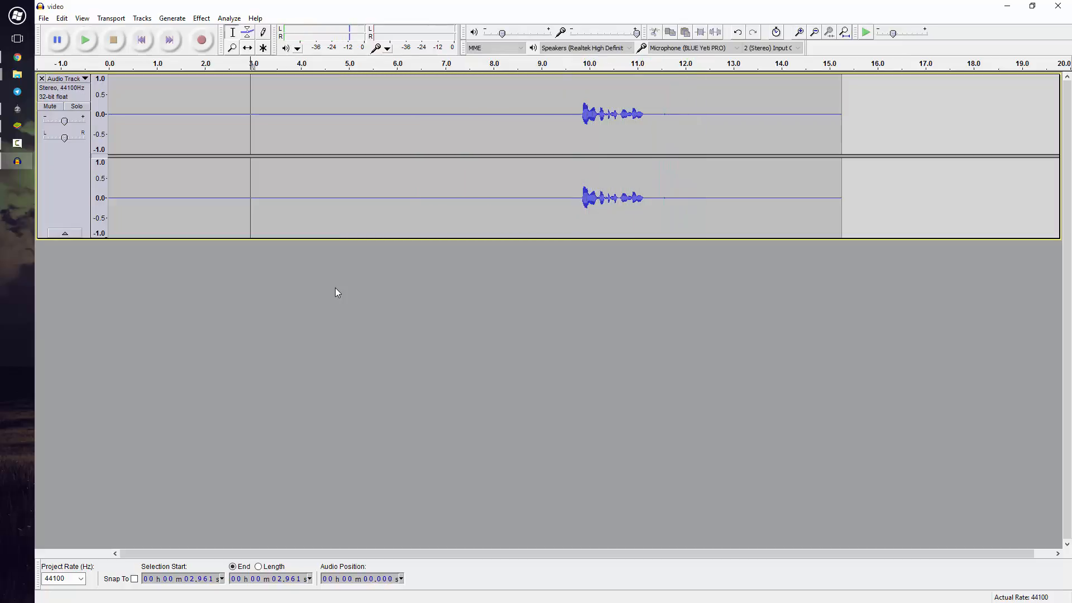
pyautogui.moveTo(664, 202)
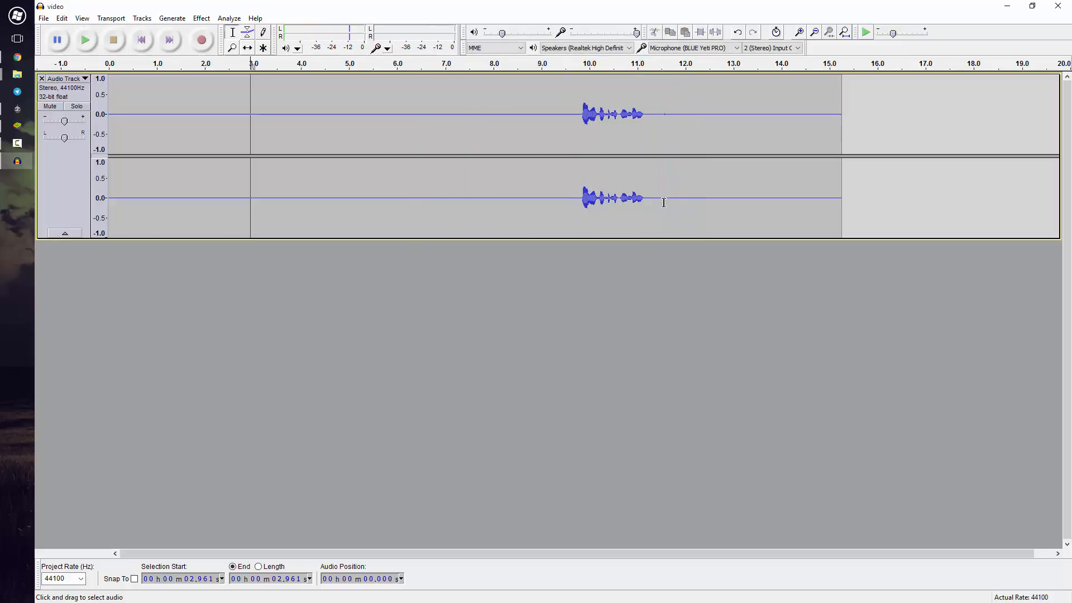
pyautogui.click(667, 114)
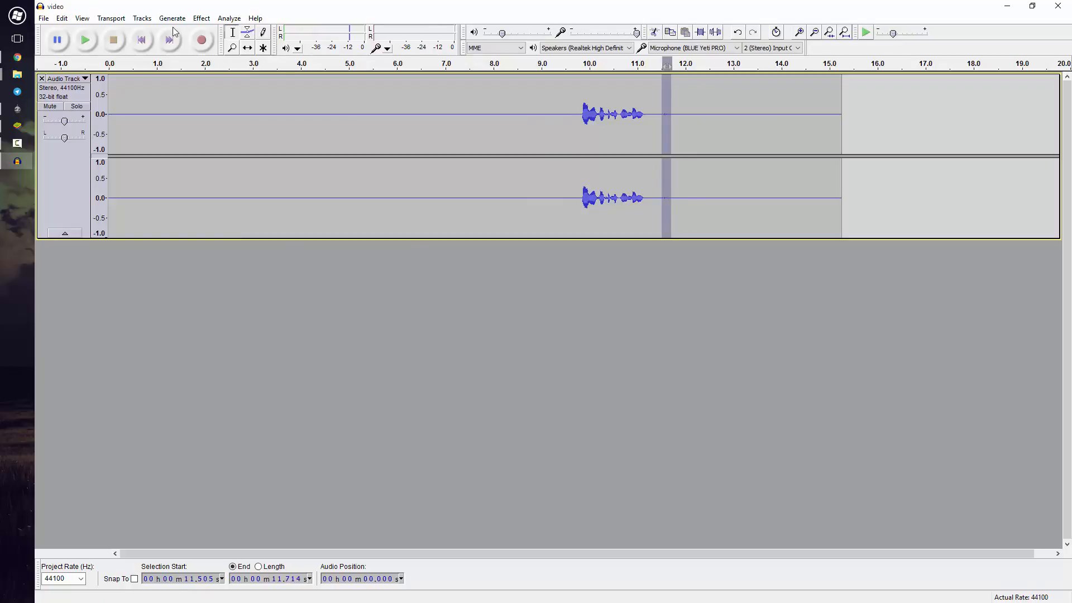
pyautogui.click(201, 18)
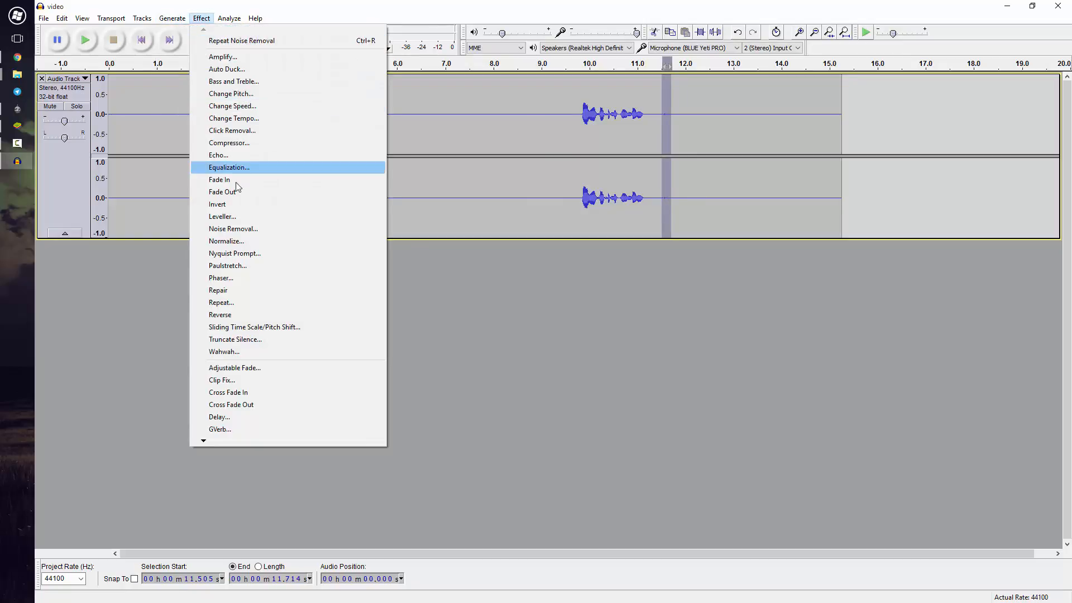
pyautogui.click(233, 228)
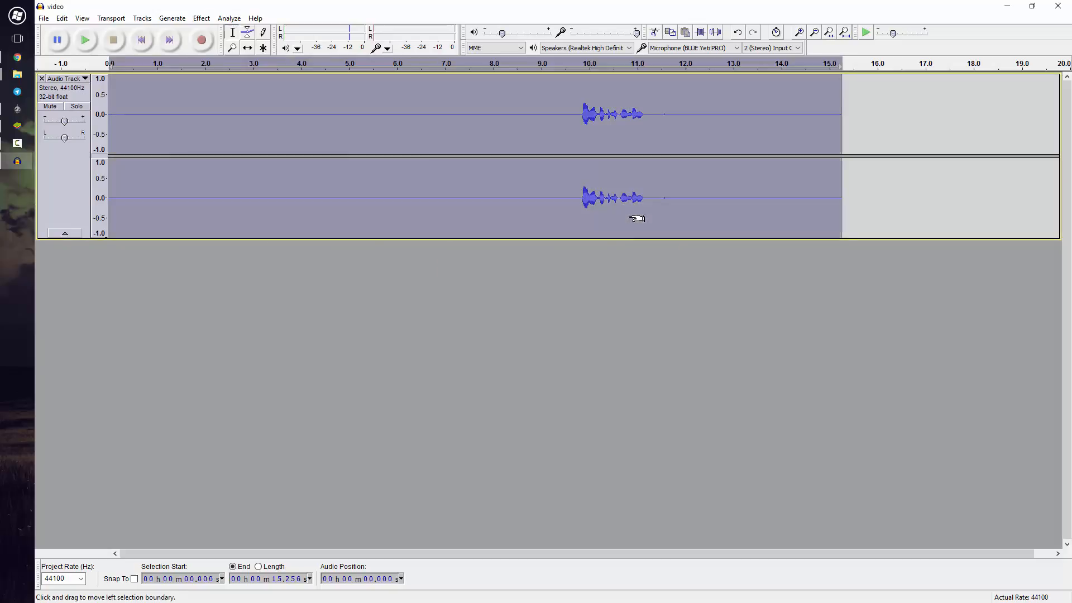
pyautogui.click(201, 18)
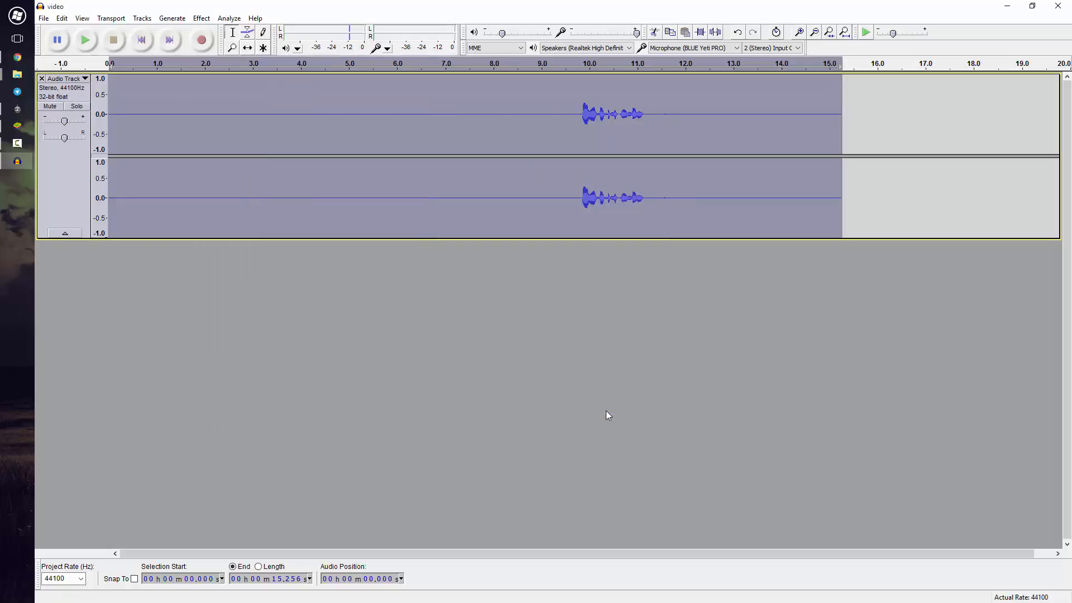
pyautogui.click(461, 217)
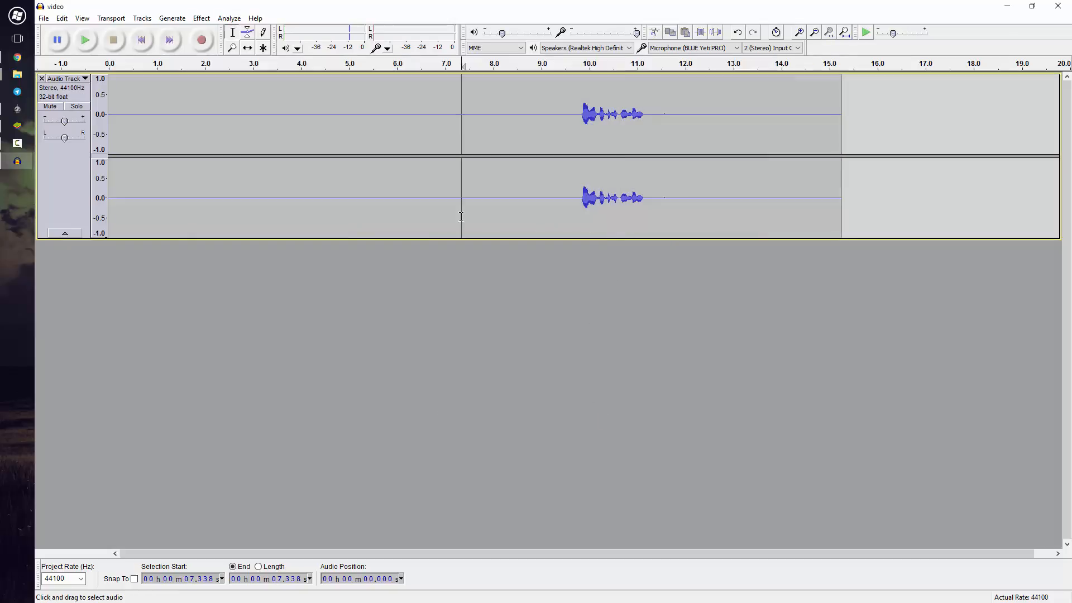
pyautogui.moveTo(469, 217)
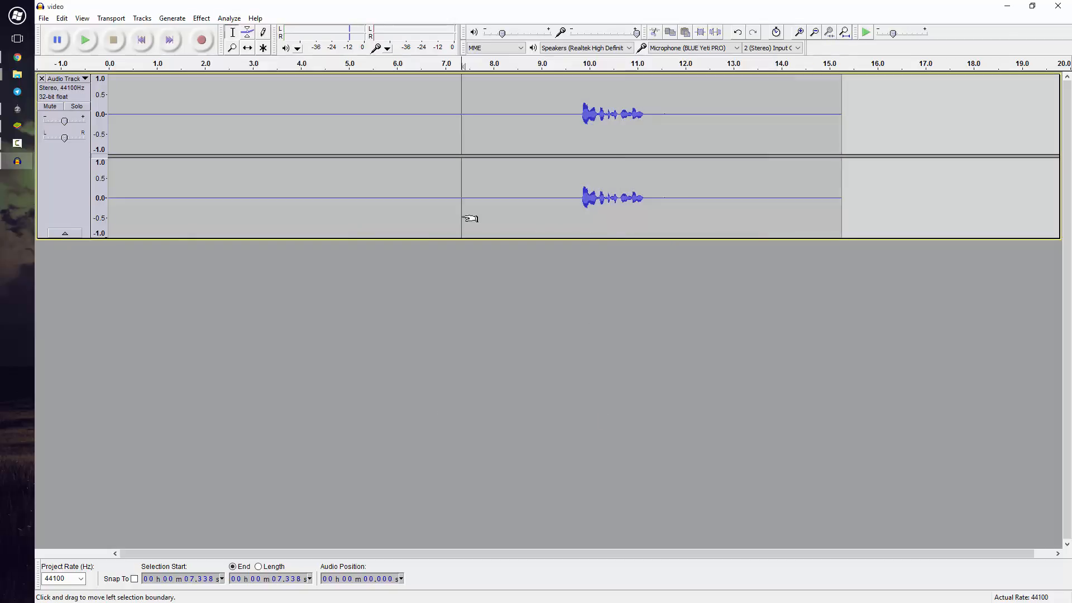
# Start File > Export for a 16-bit PCM WAV named 'video' in YouTube
pyautogui.click(43, 18)
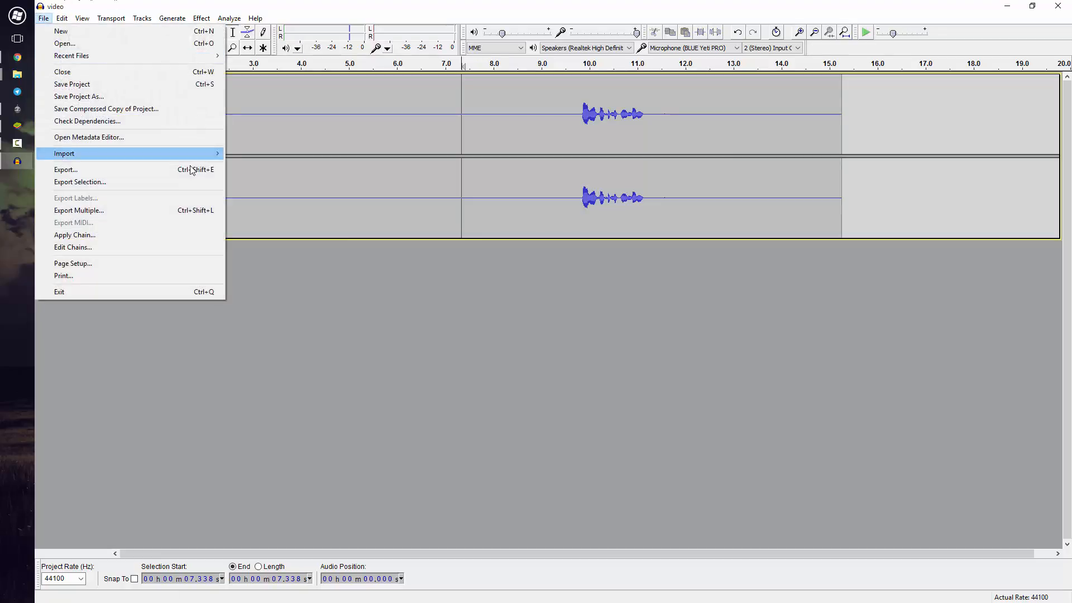
pyautogui.click(65, 169)
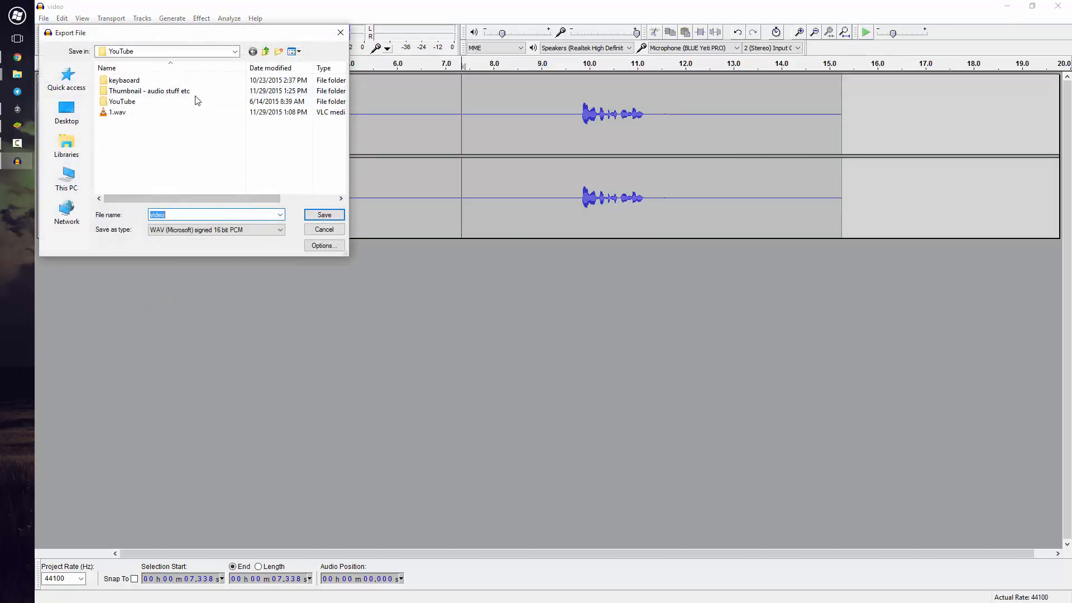
pyautogui.moveTo(192, 210)
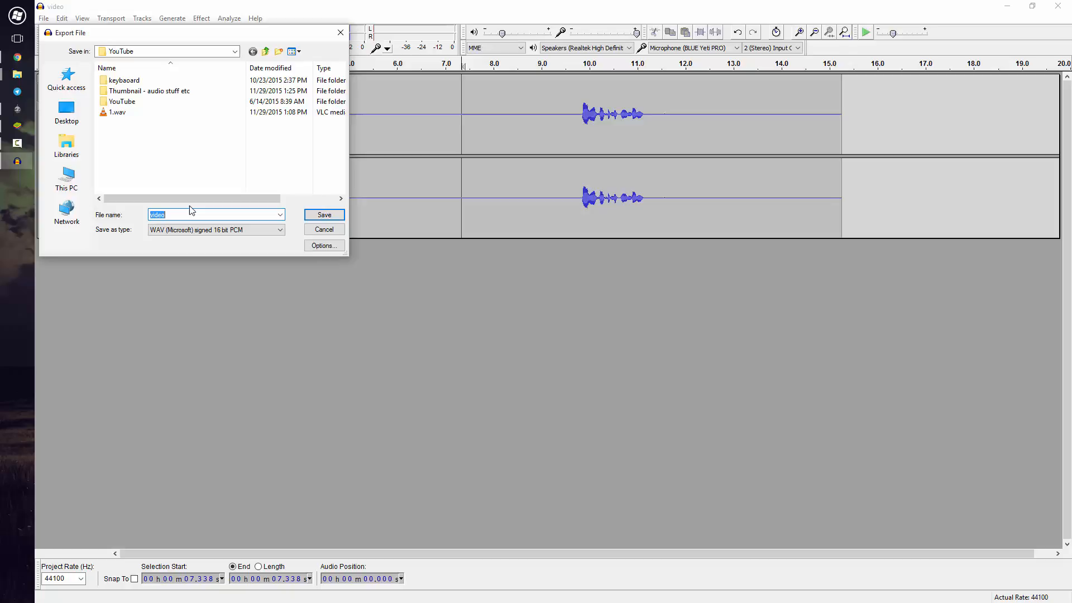